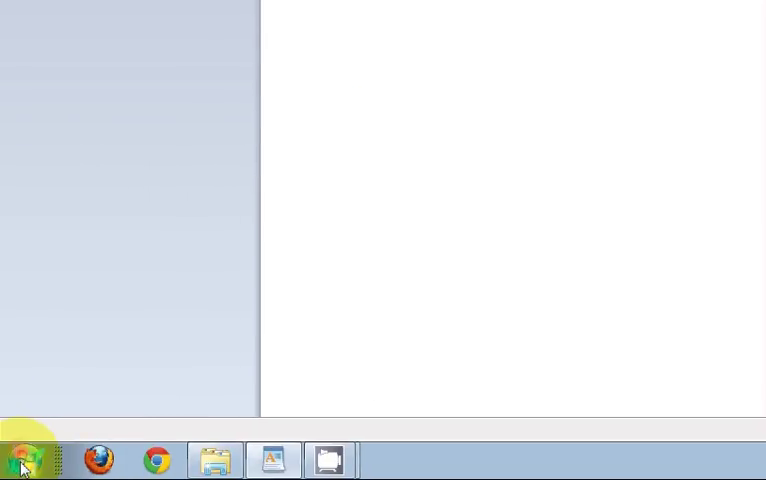
Step: Launch Microsoft Excel 2007 from the Start menu so a blank Book1 opens
{"action": "left_click", "coordinate": [26, 460]}
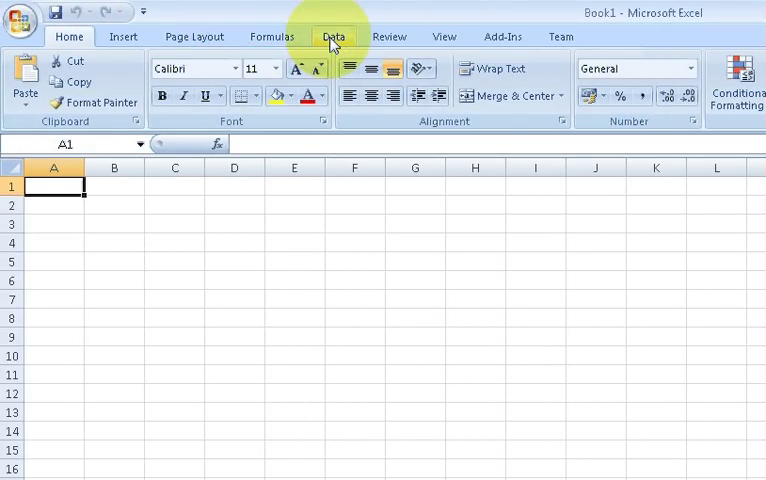
Step: Show the Data ribbon with its external data import commands
{"action": "left_click", "coordinate": [334, 36]}
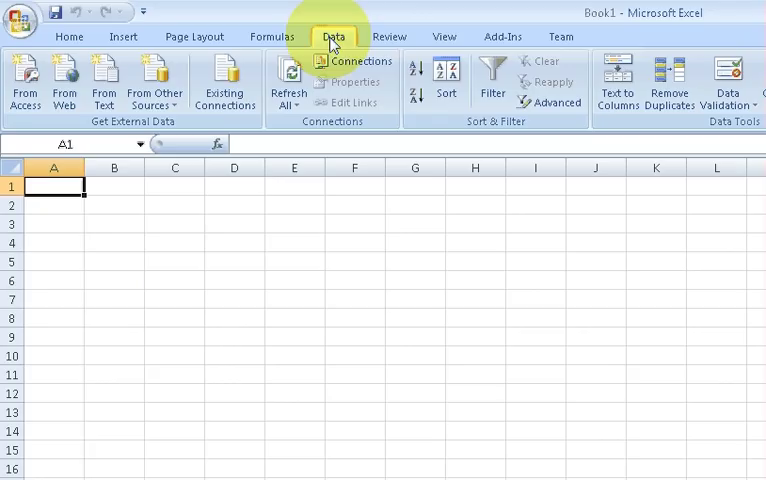
{"action": "mouse_move", "coordinate": [104, 82]}
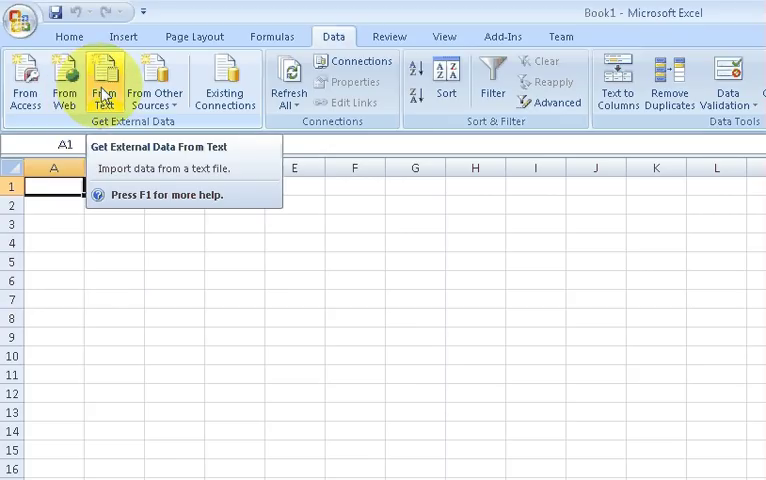
Step: Start a From Text import and choose the usagedata file from the recording folder
{"action": "left_click", "coordinate": [100, 78]}
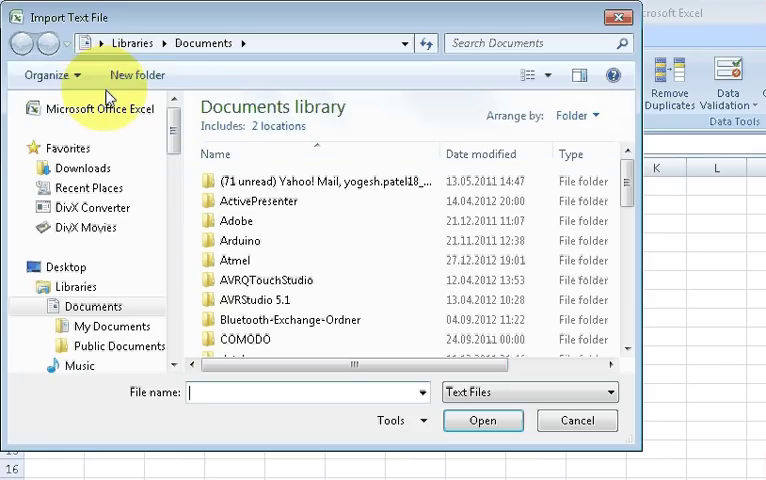
{"action": "mouse_move", "coordinate": [350, 190]}
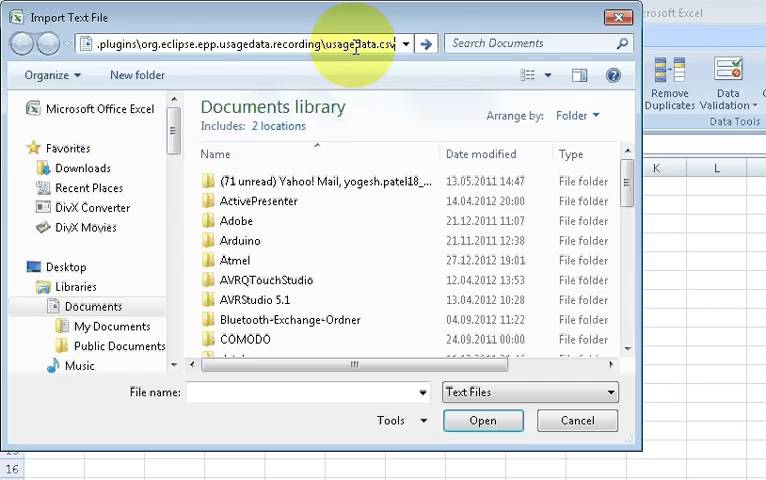
{"action": "mouse_move", "coordinate": [370, 8]}
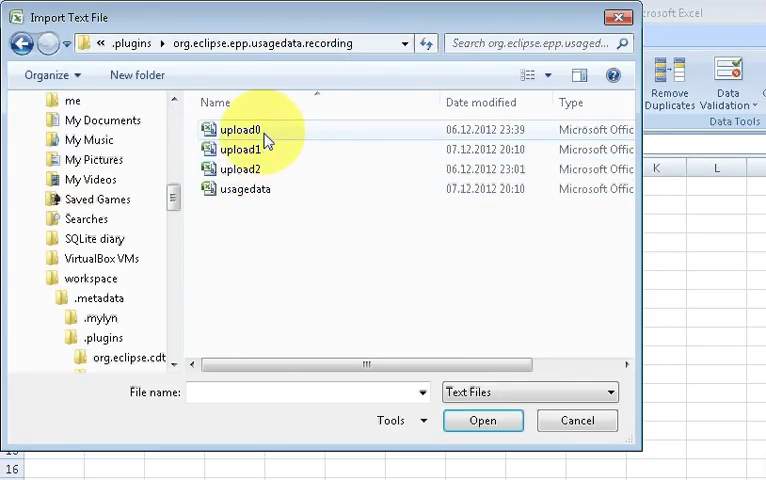
{"action": "left_click", "coordinate": [242, 188]}
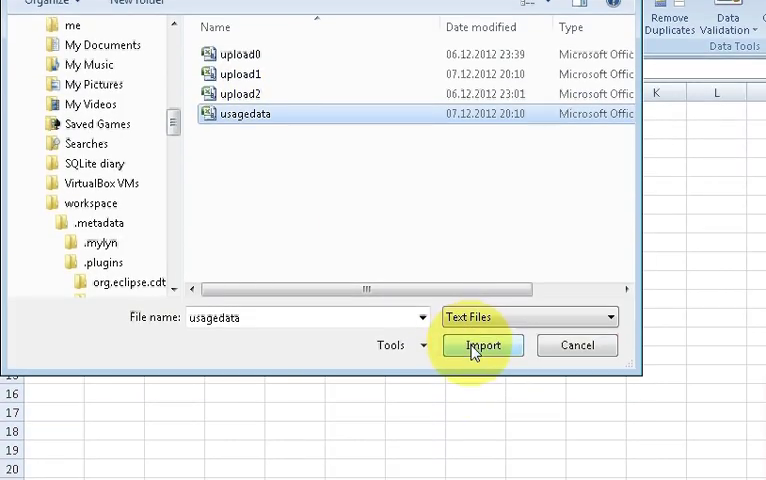
{"action": "left_click", "coordinate": [484, 344]}
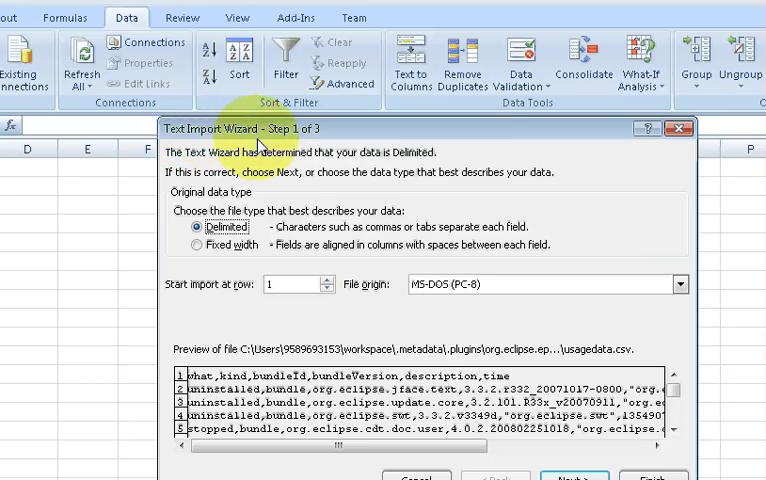
{"action": "mouse_move", "coordinate": [218, 232]}
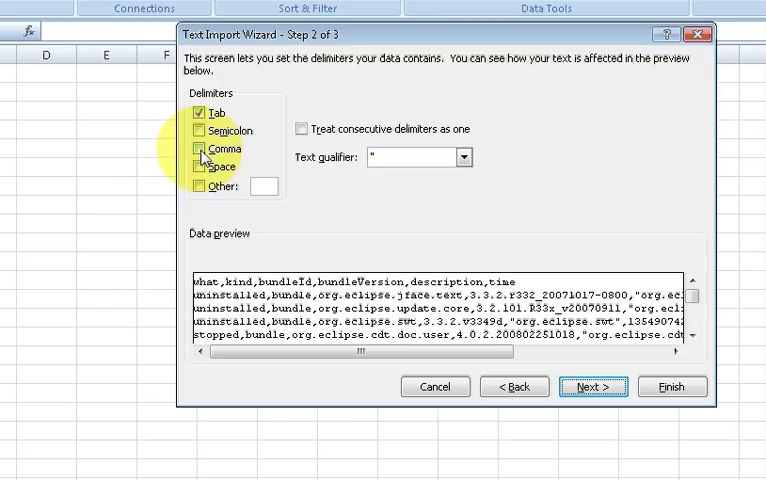
Step: Set Comma as the delimiter instead of Tab and advance to the column format step
{"action": "left_click", "coordinate": [200, 148]}
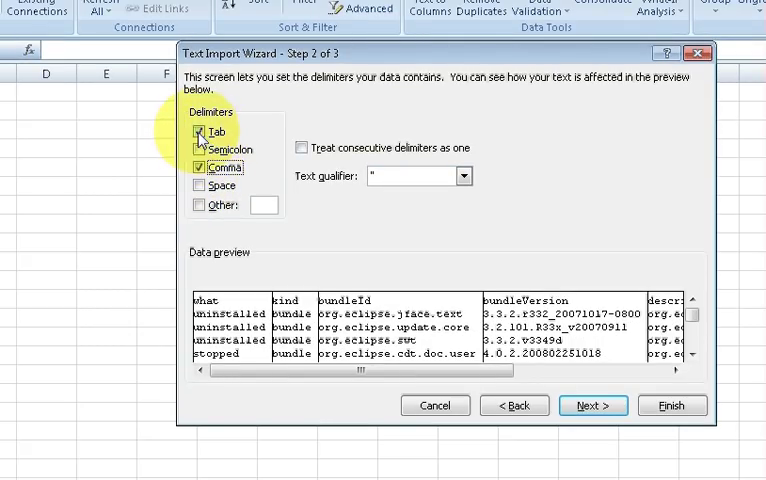
{"action": "left_click", "coordinate": [200, 132]}
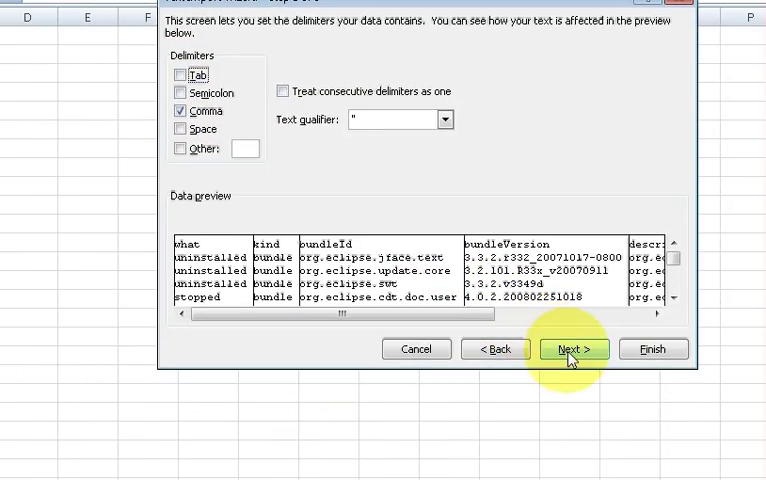
{"action": "left_click", "coordinate": [572, 348]}
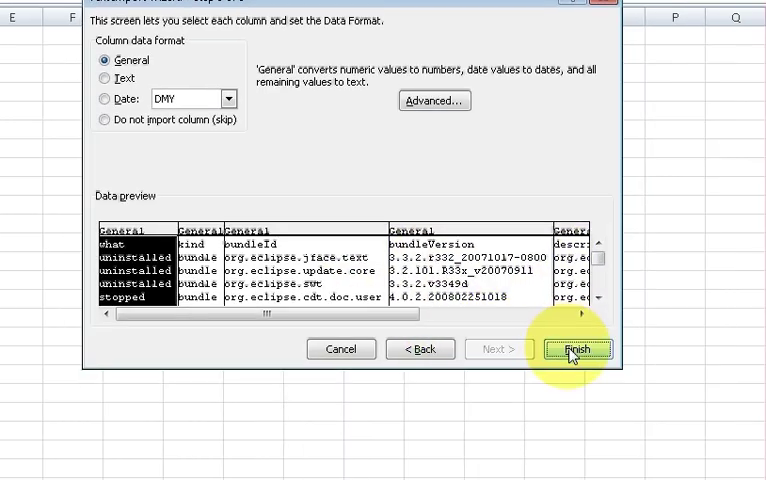
Step: Finish the wizard and place the imported data in the existing worksheet at $A$1
{"action": "left_click", "coordinate": [578, 348]}
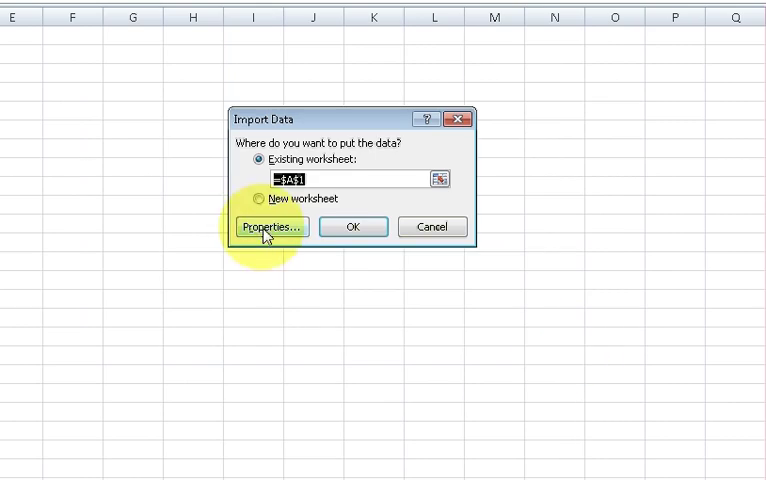
{"action": "left_click", "coordinate": [352, 228]}
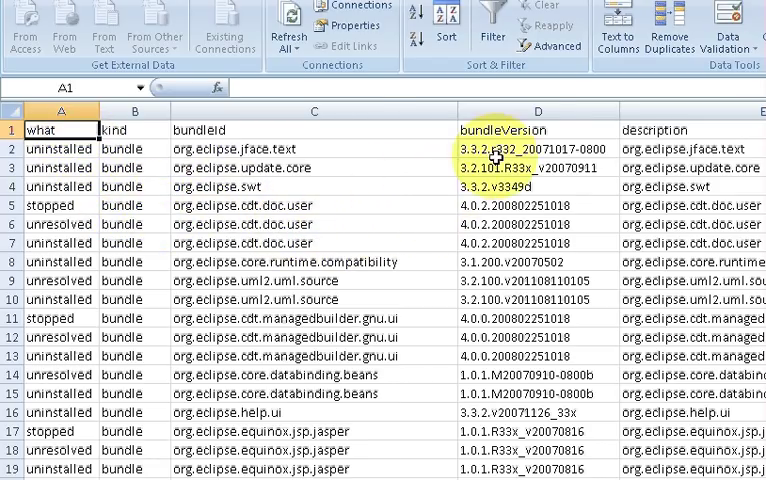
{"action": "mouse_move", "coordinate": [416, 156]}
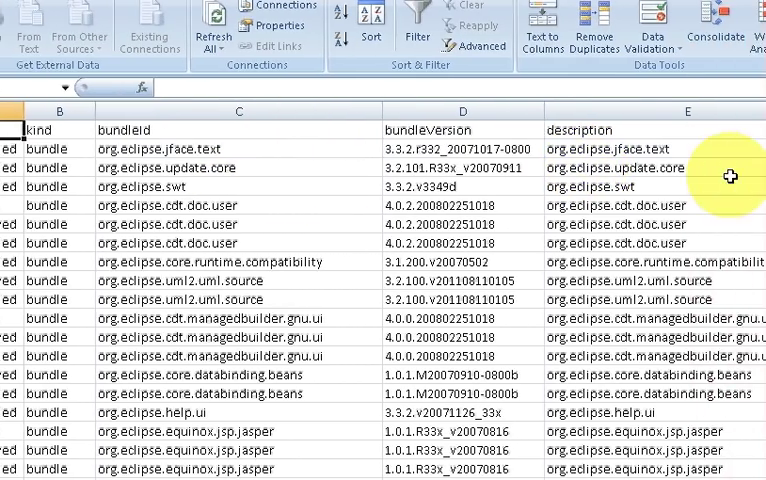
{"action": "scroll", "scroll_direction": "right", "scroll_amount": 3}
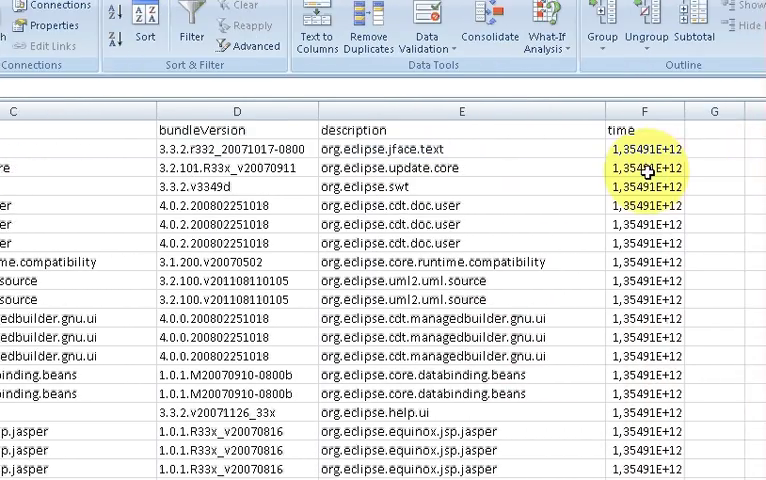